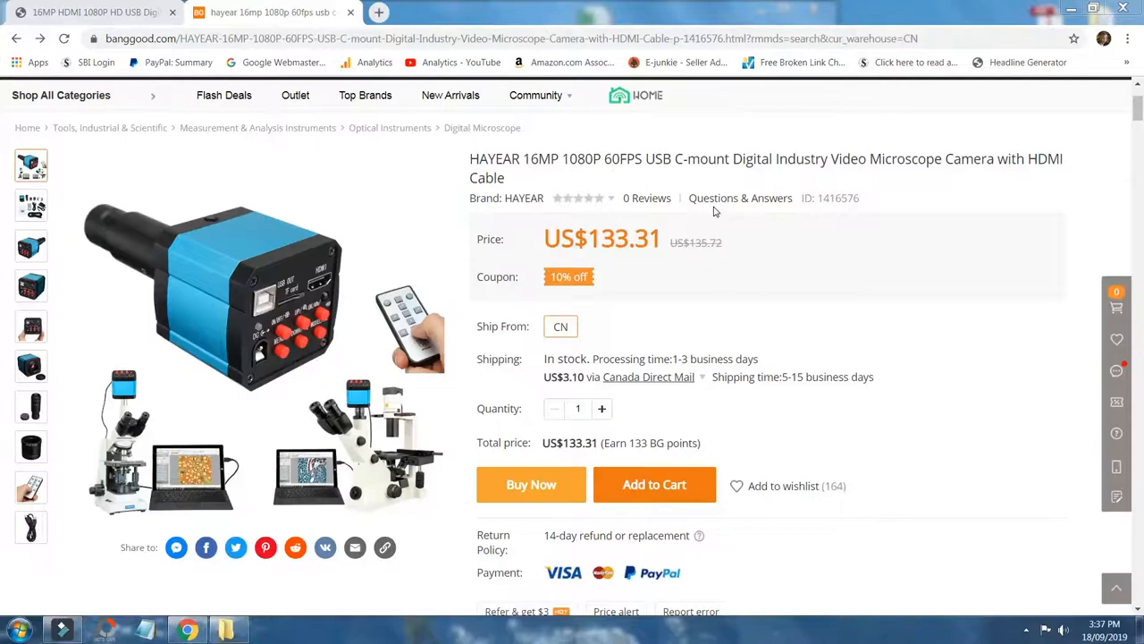
mouse_move(1055, 363)
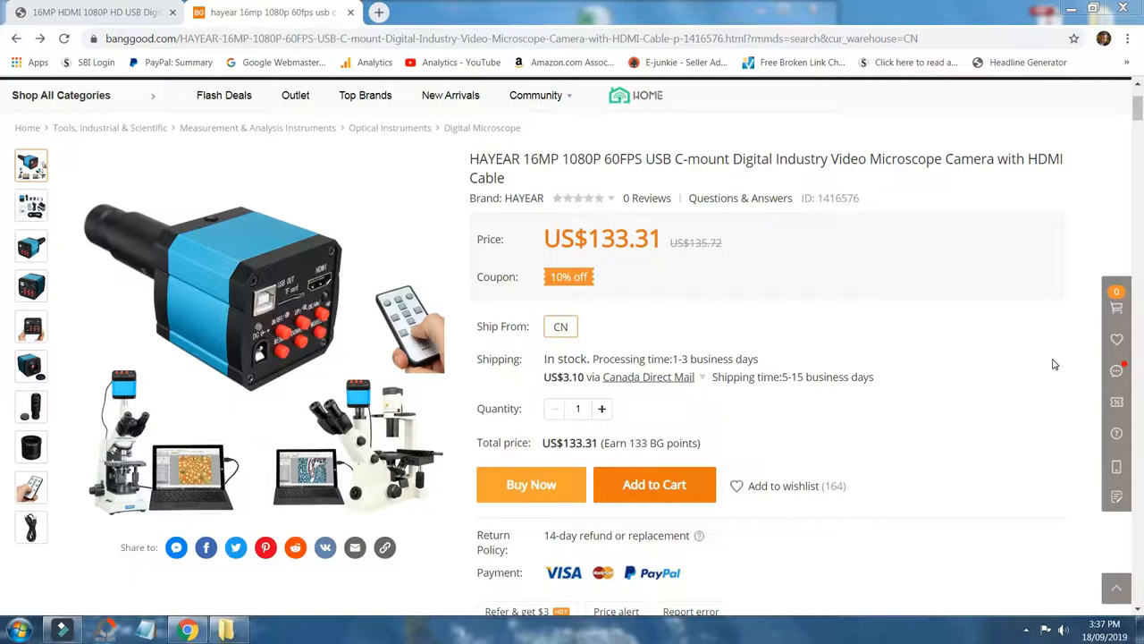
Scroll the HAYEAR 16MP camera listing down to its Product details and Package included list.
scroll(down, 3)
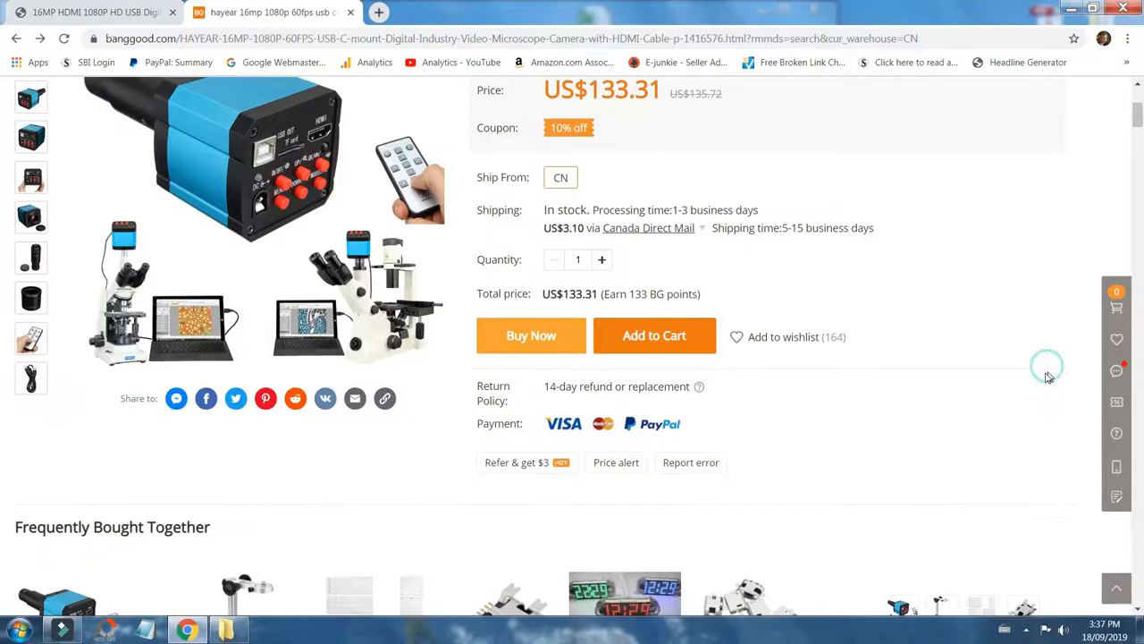
scroll(down, 3)
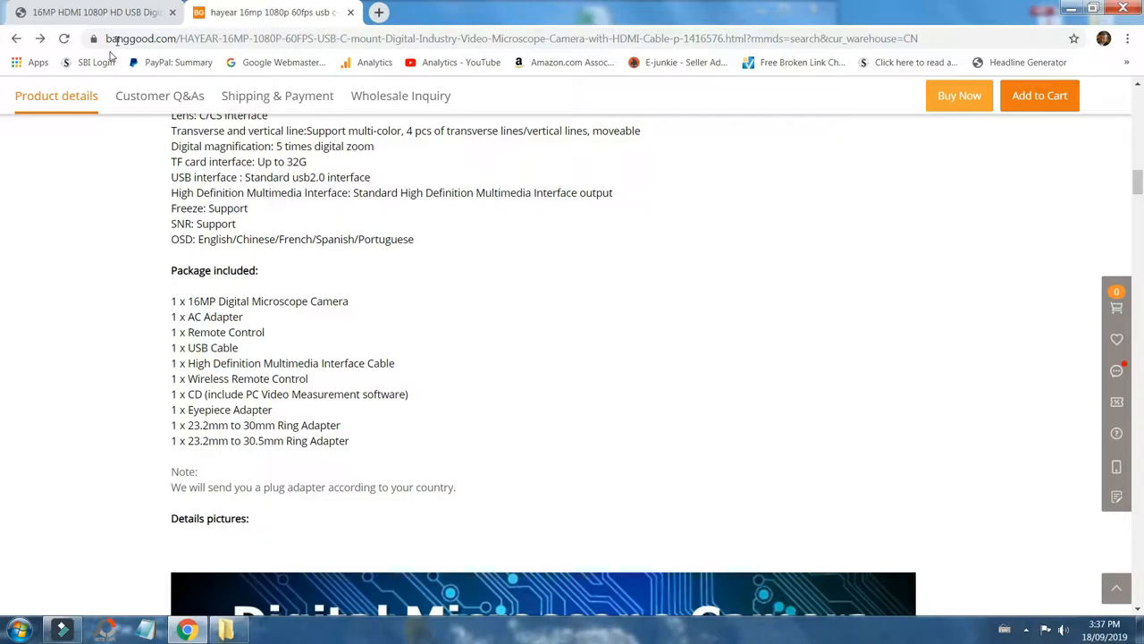
Switch to the hayear.com HY-2307 page and scroll past the US$116.21 price to its specifications.
click(273, 13)
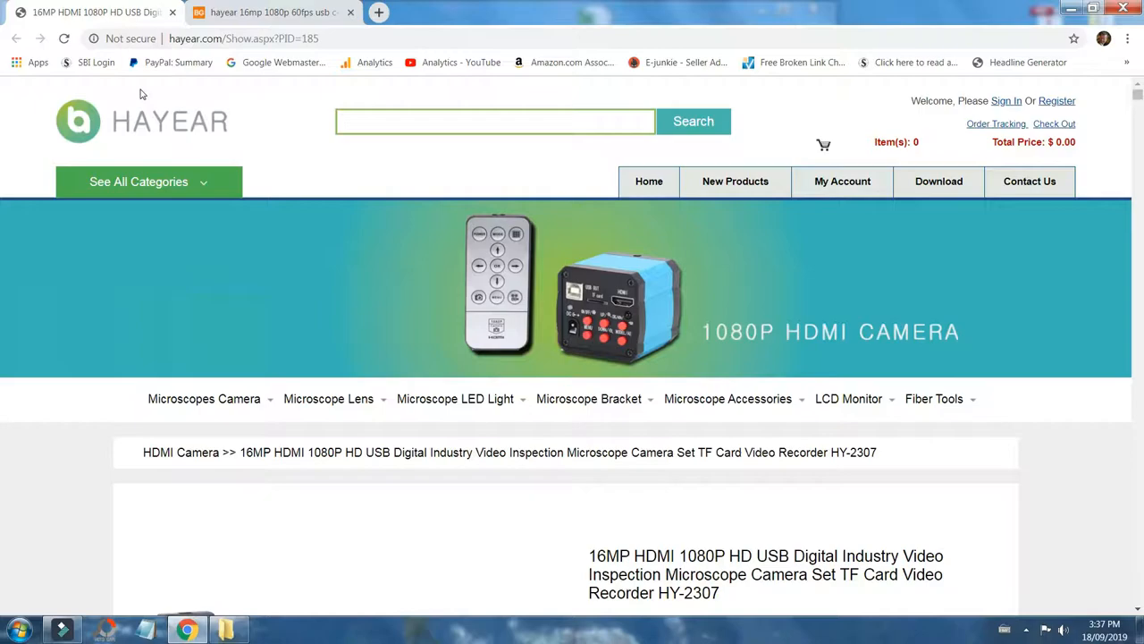
scroll(down, 3)
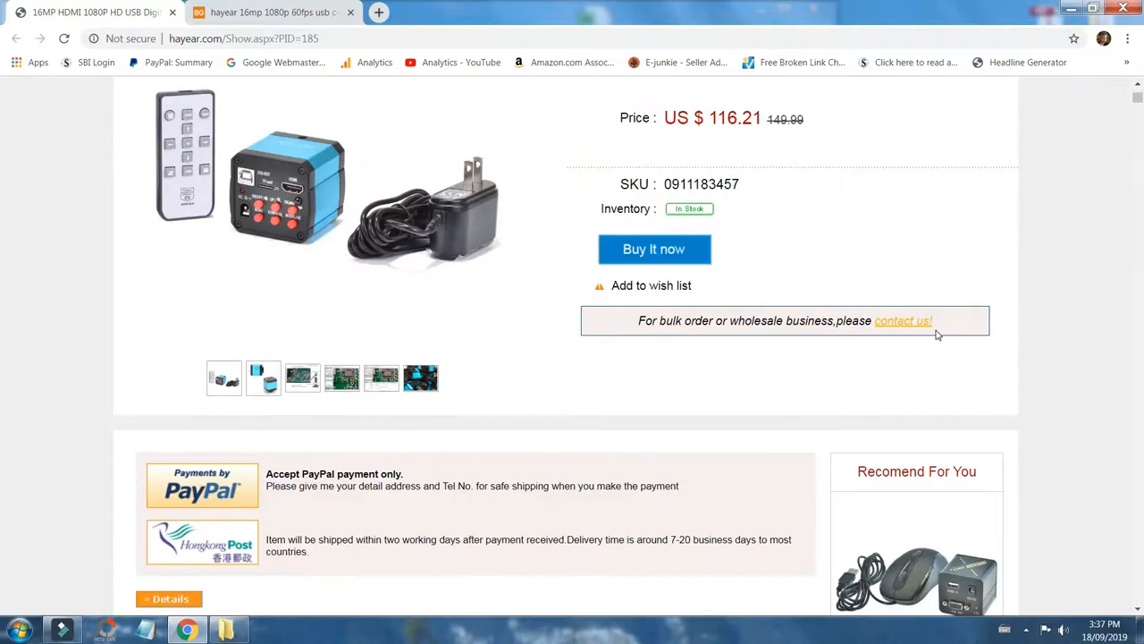
scroll(down, 3)
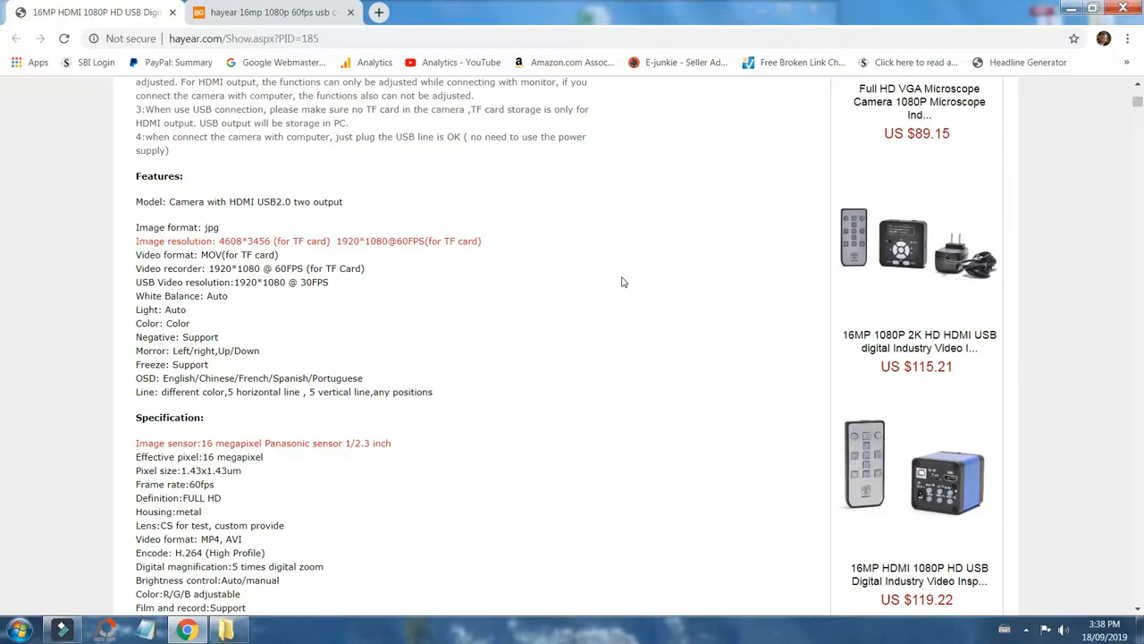
scroll(down, 3)
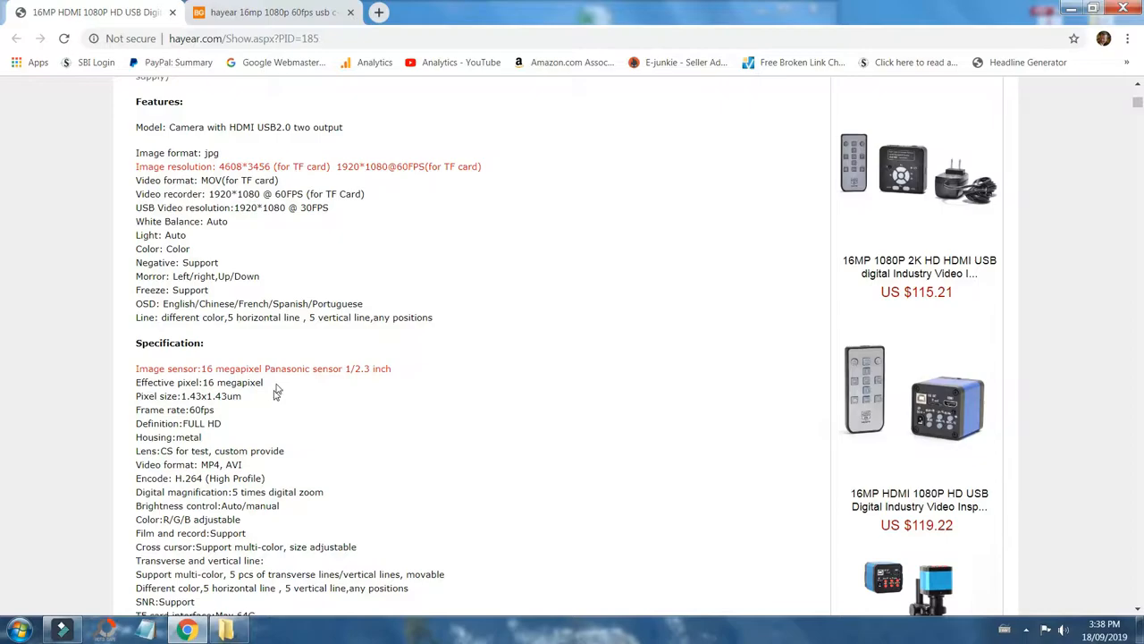